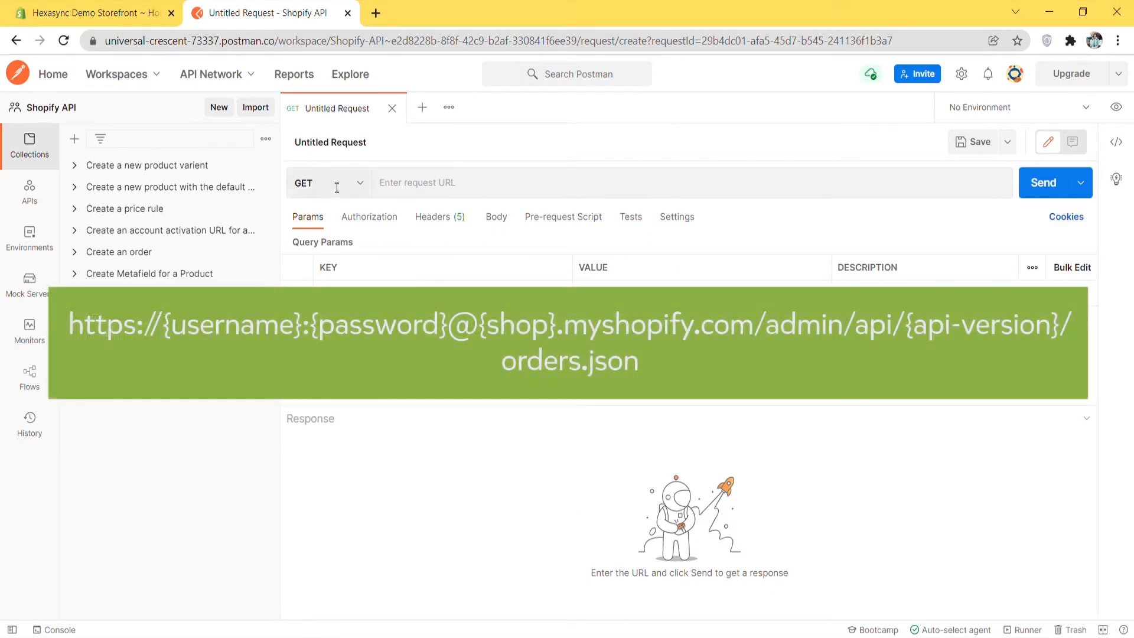
- Make the request a POST to the hexasync store's admin API orders.json URL with embedded API key
{"action": "left_click", "coordinate": [326, 182]}
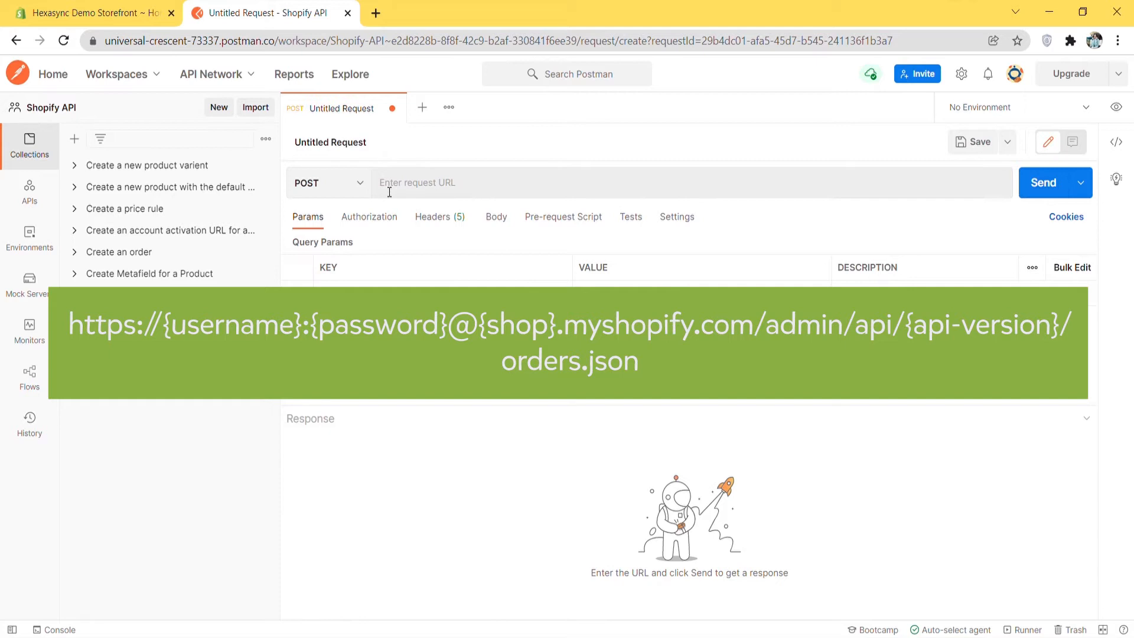
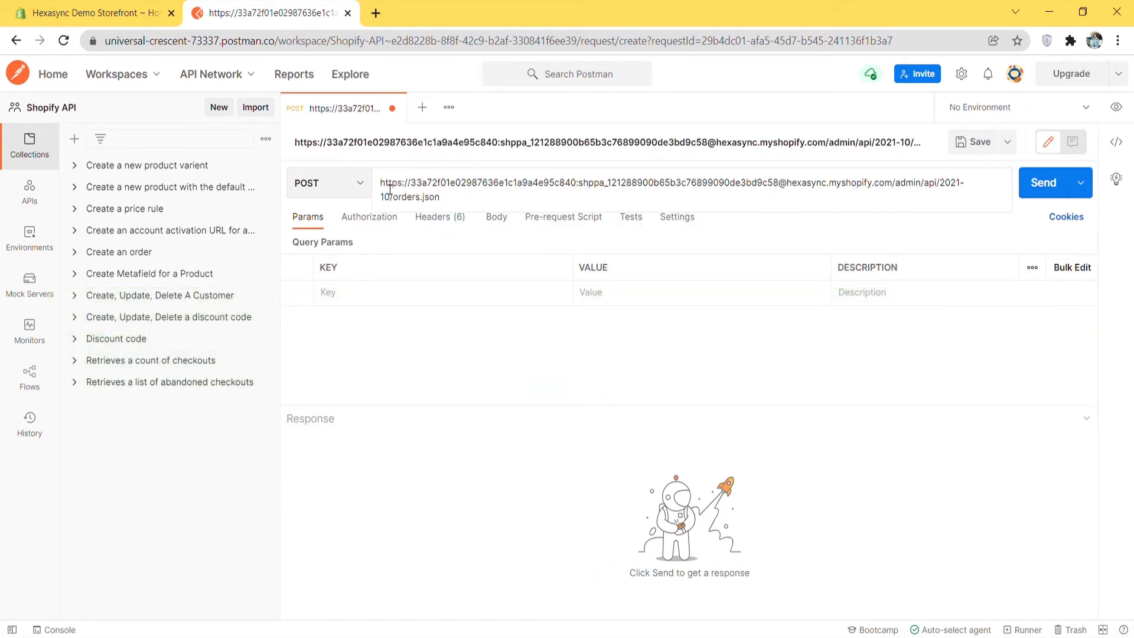
{"action": "left_click", "coordinate": [496, 216]}
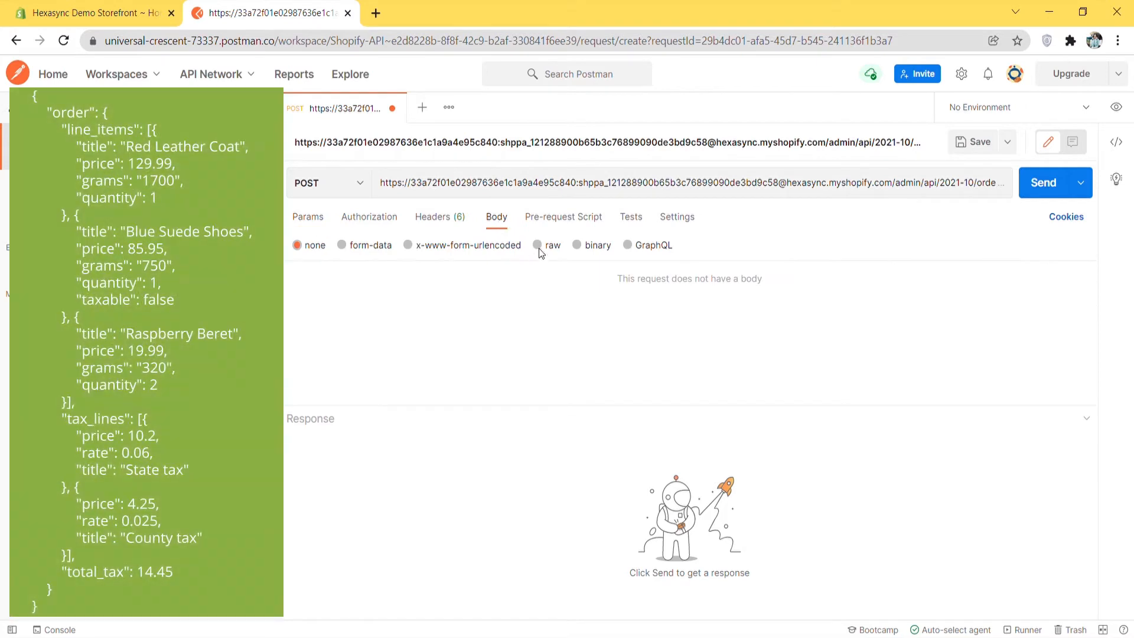
- Set the body to raw JSON and paste the order with three line items and two tax lines
{"action": "left_click", "coordinate": [539, 245]}
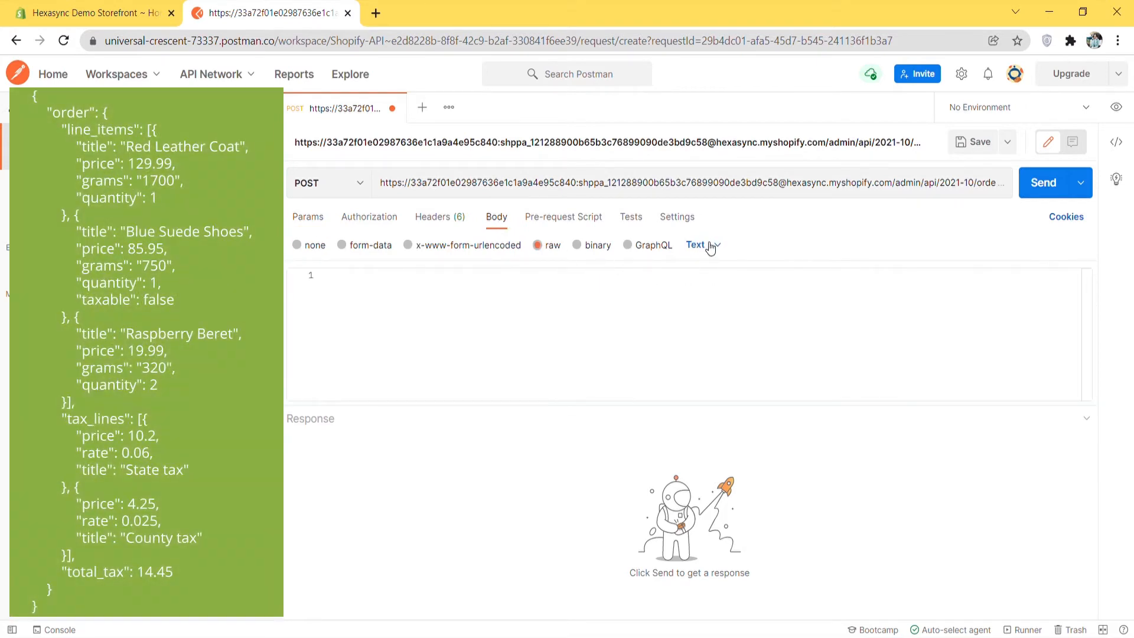
{"action": "left_click", "coordinate": [695, 244]}
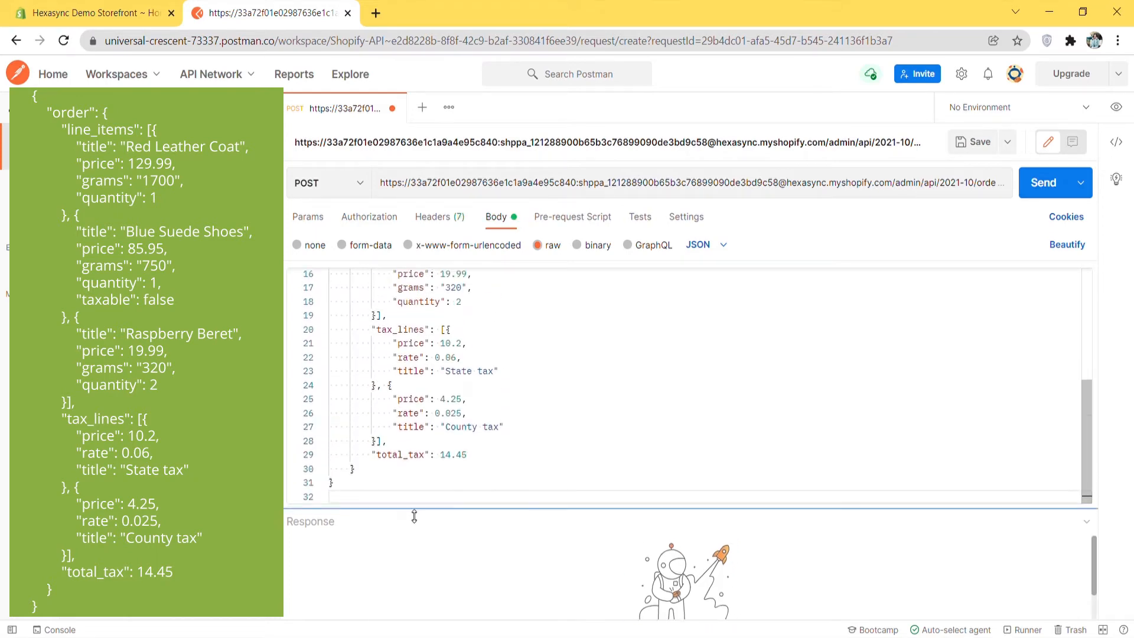
{"action": "left_click", "coordinate": [28, 144]}
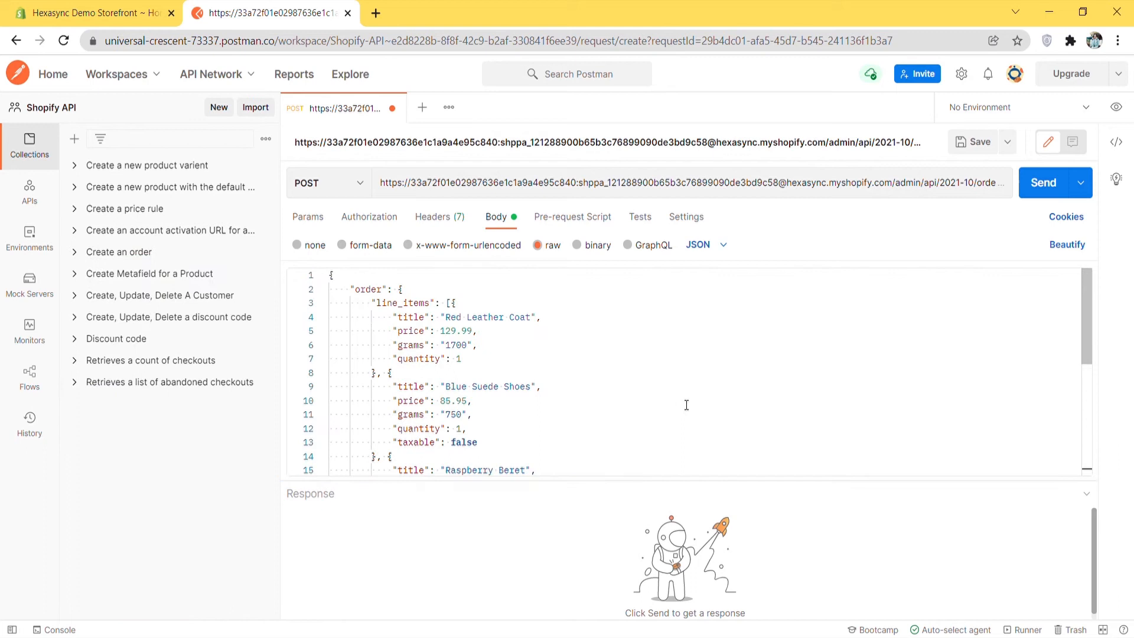
- Send the request and review the 201 Created response listing the new order's details
{"action": "left_click", "coordinate": [1043, 182]}
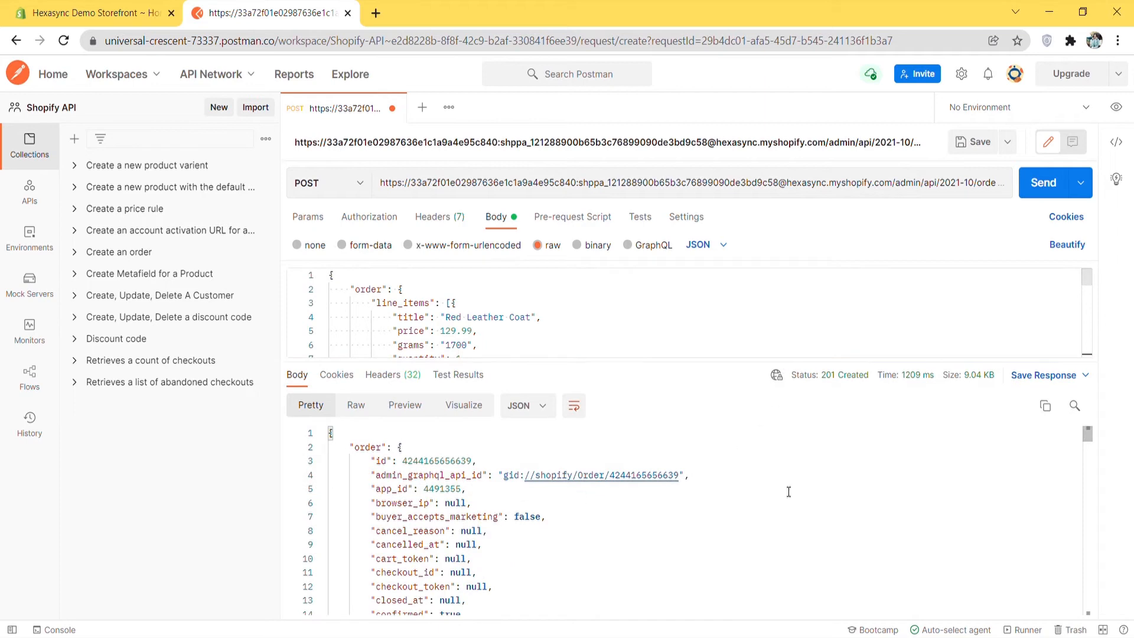
{"action": "scroll", "scroll_direction": "down", "scroll_amount": 3}
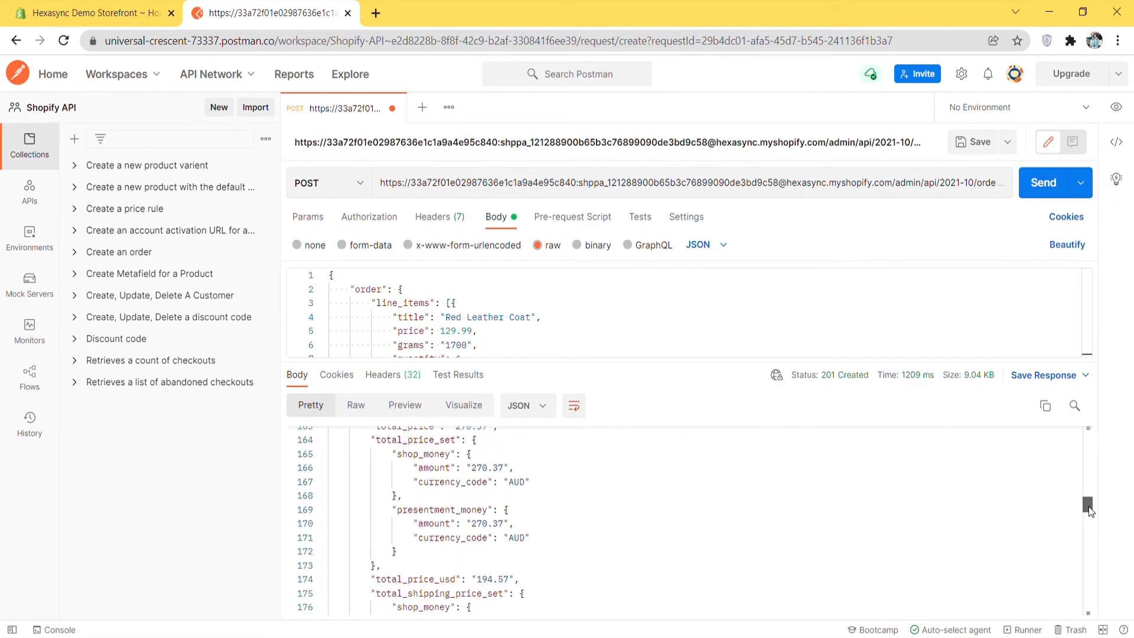
{"action": "scroll", "scroll_direction": "down", "scroll_amount": 3}
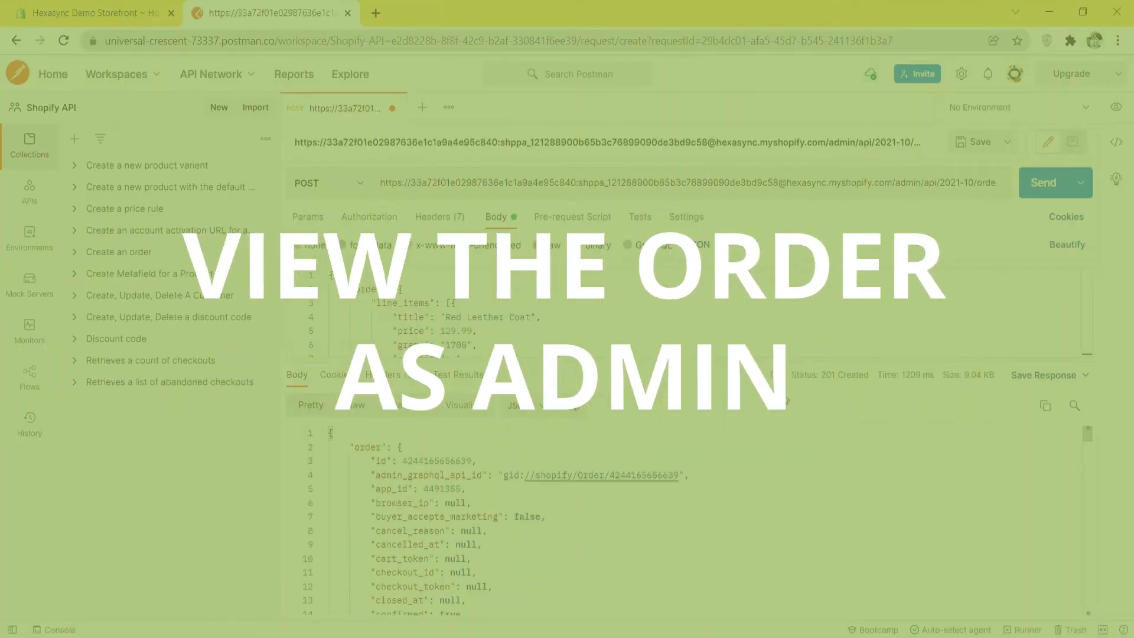
- Switch to Shopify Admin's Orders list, where paid order #1157 for $270.37 appears first
{"action": "left_click", "coordinate": [86, 13]}
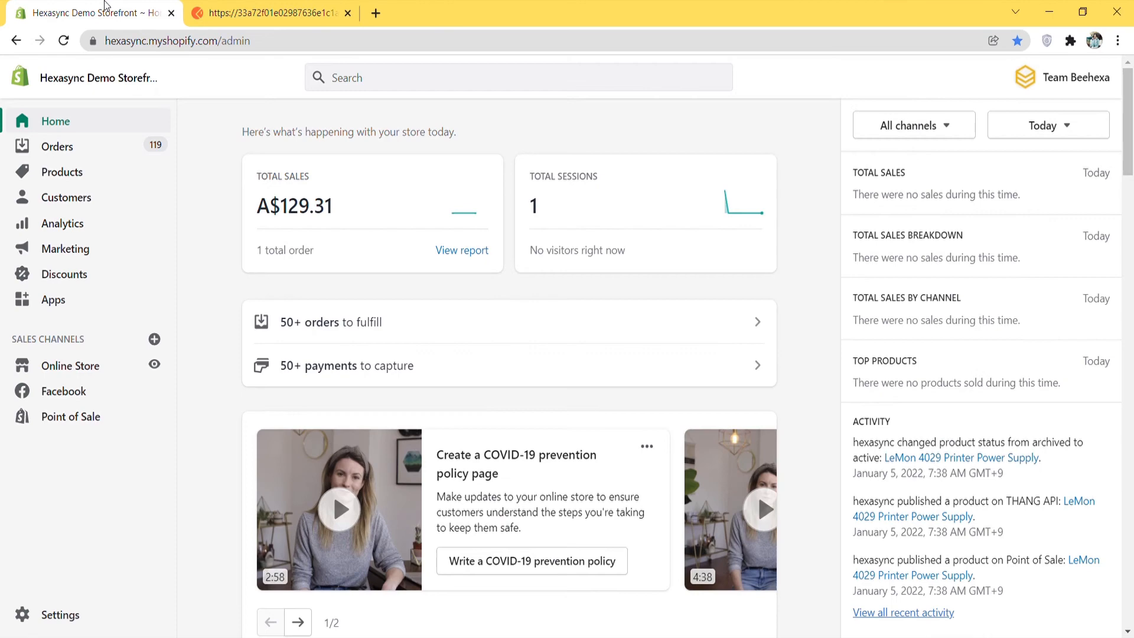
{"action": "mouse_move", "coordinate": [79, 165]}
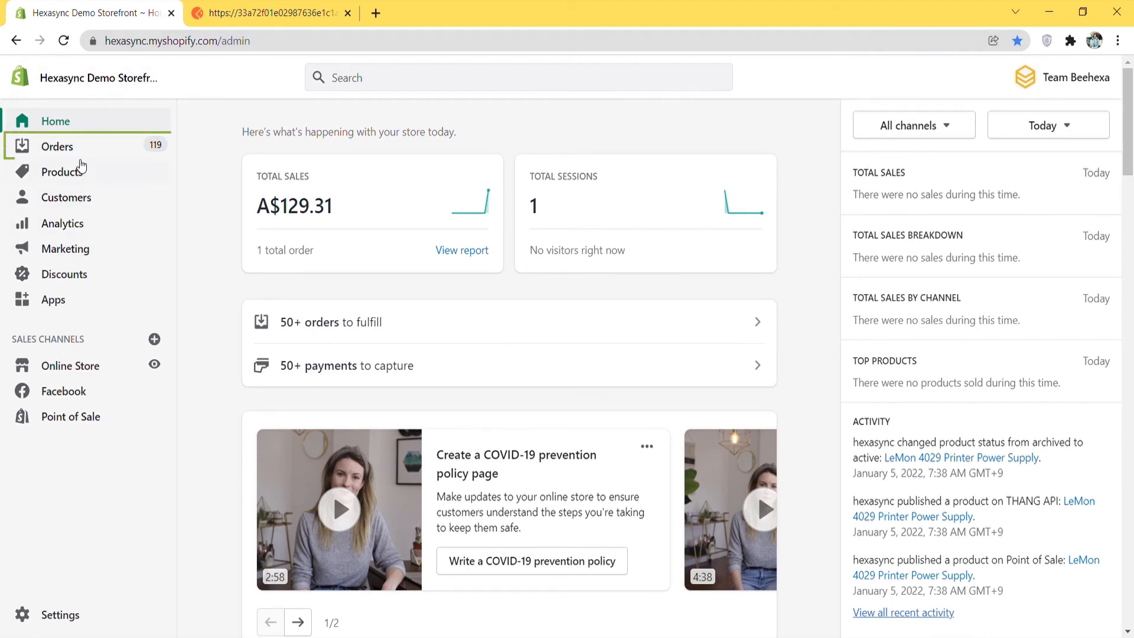
{"action": "left_click", "coordinate": [57, 146]}
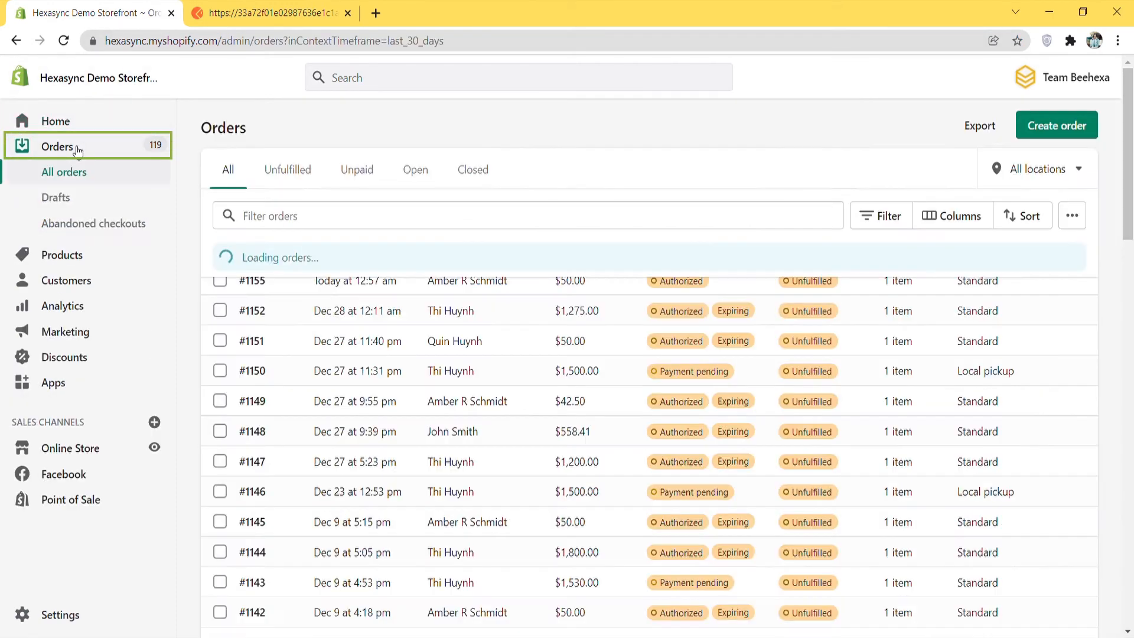
{"action": "left_click", "coordinate": [56, 146]}
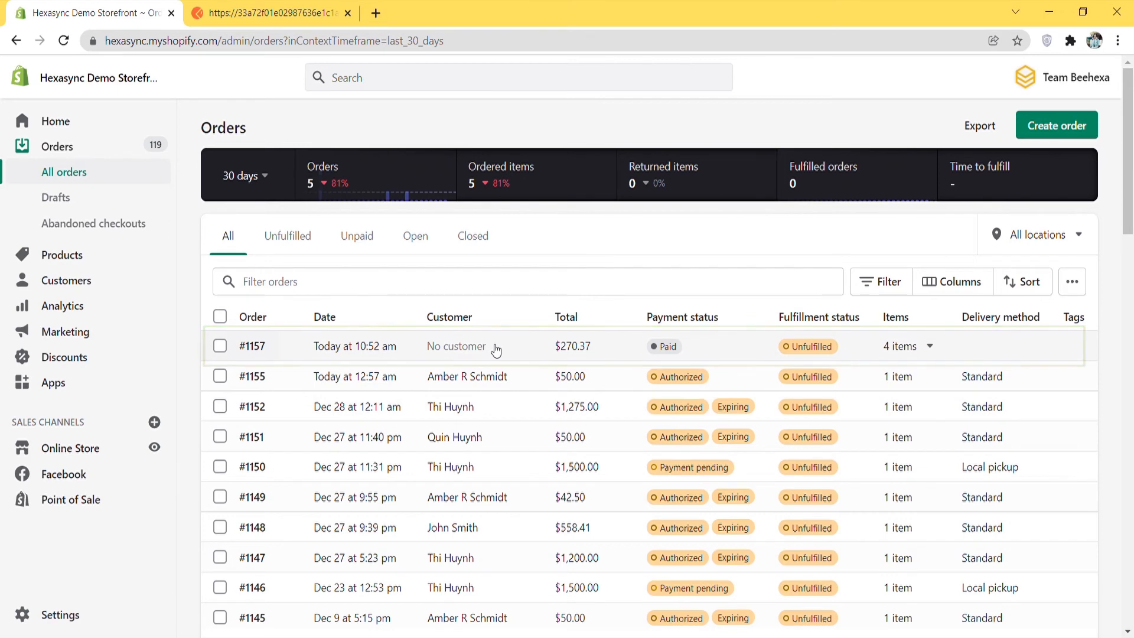
- Open order #1157 and review its coat, shoes and berets, payment of A$270.37 and timeline
{"action": "left_click", "coordinate": [252, 346]}
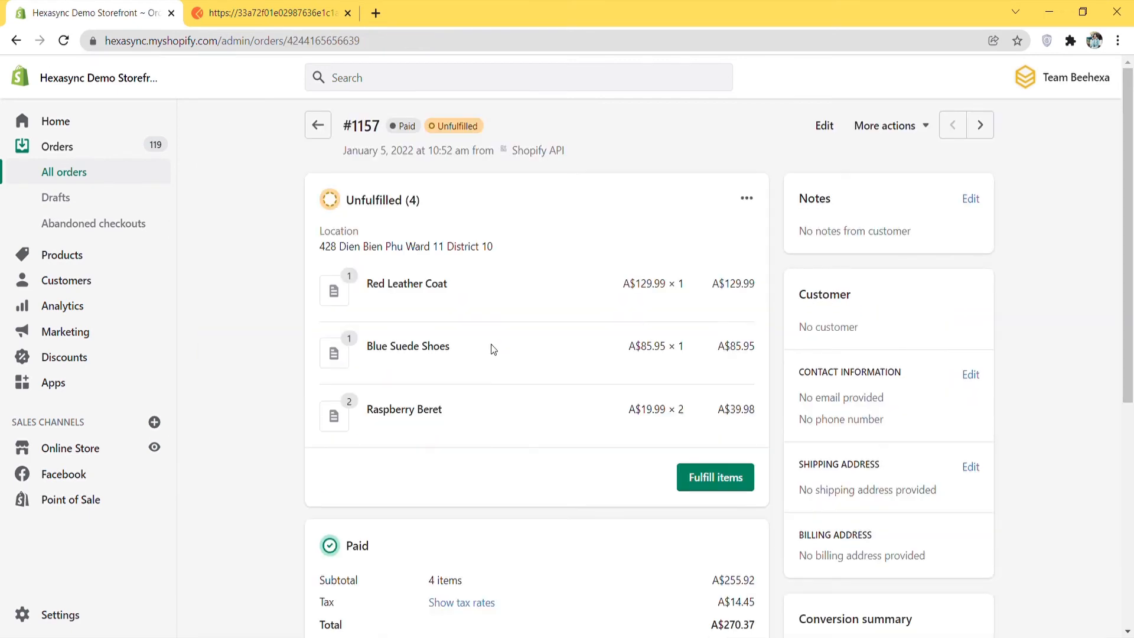
{"action": "mouse_move", "coordinate": [698, 387]}
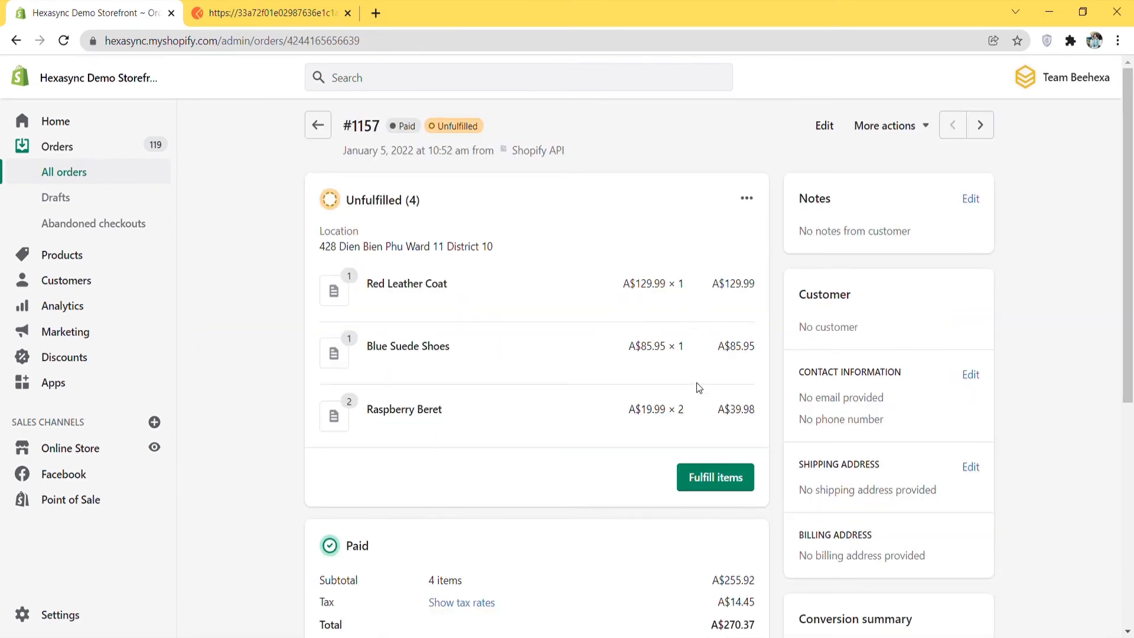
{"action": "scroll", "scroll_direction": "down", "scroll_amount": 3}
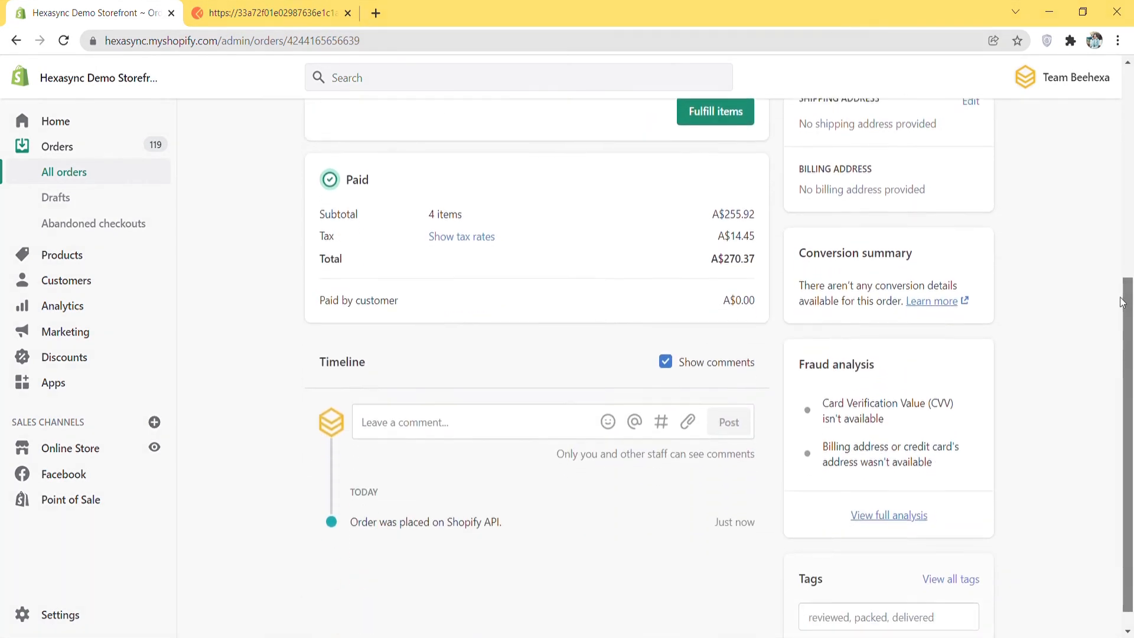
{"action": "scroll", "scroll_direction": "down", "scroll_amount": 3}
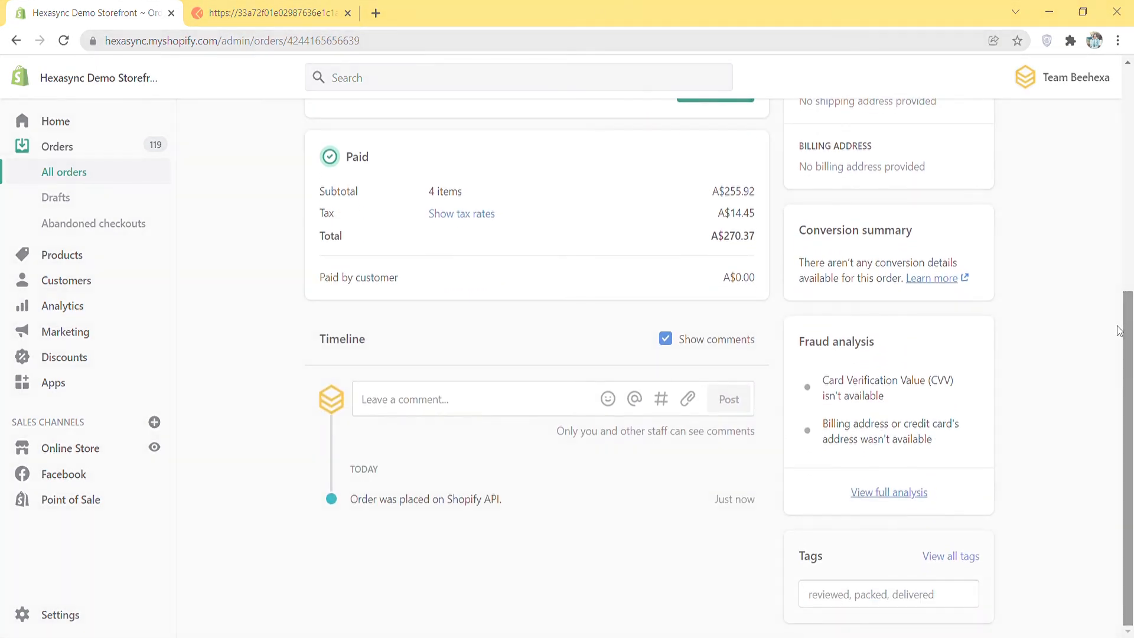
{"action": "scroll", "scroll_direction": "up", "scroll_amount": 3}
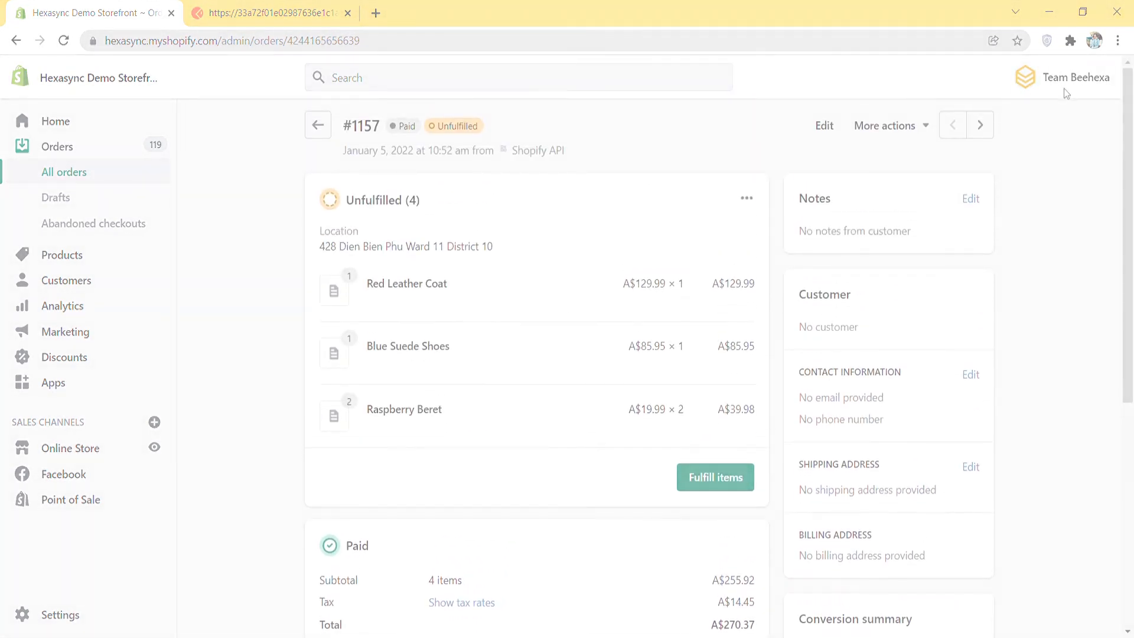